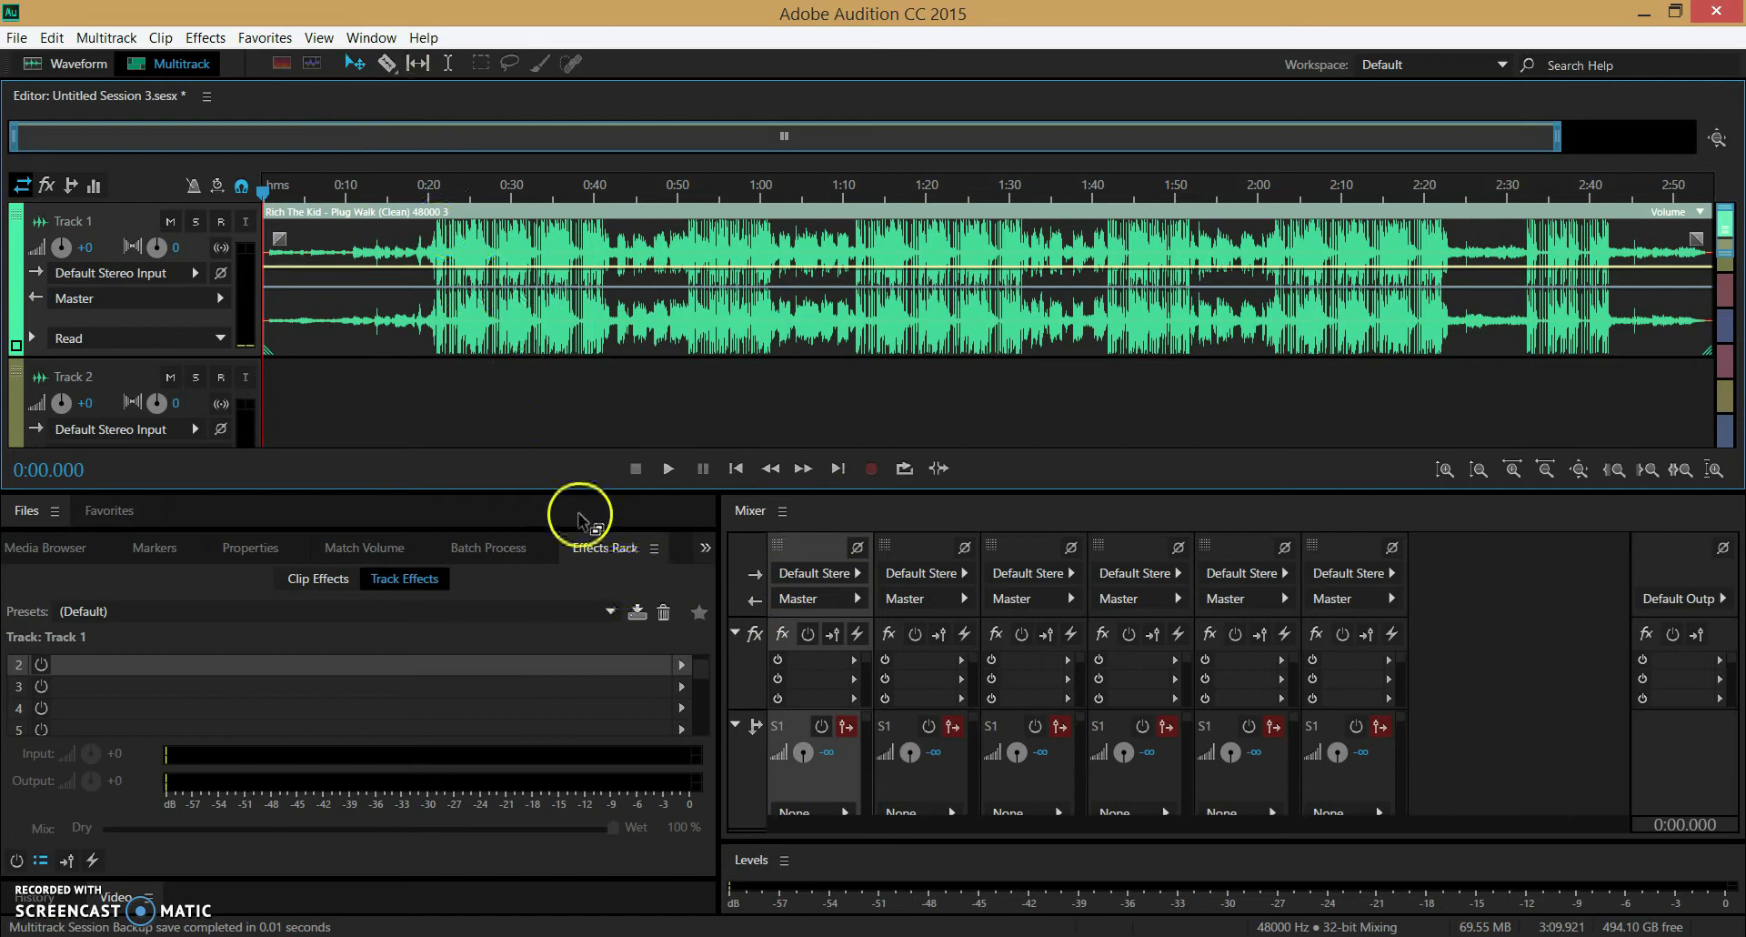
# - Put Stereo Imagery > Center Channel Extractor in Track 1's rack slot 2 and dismiss the warning
pyautogui.click(371, 37)
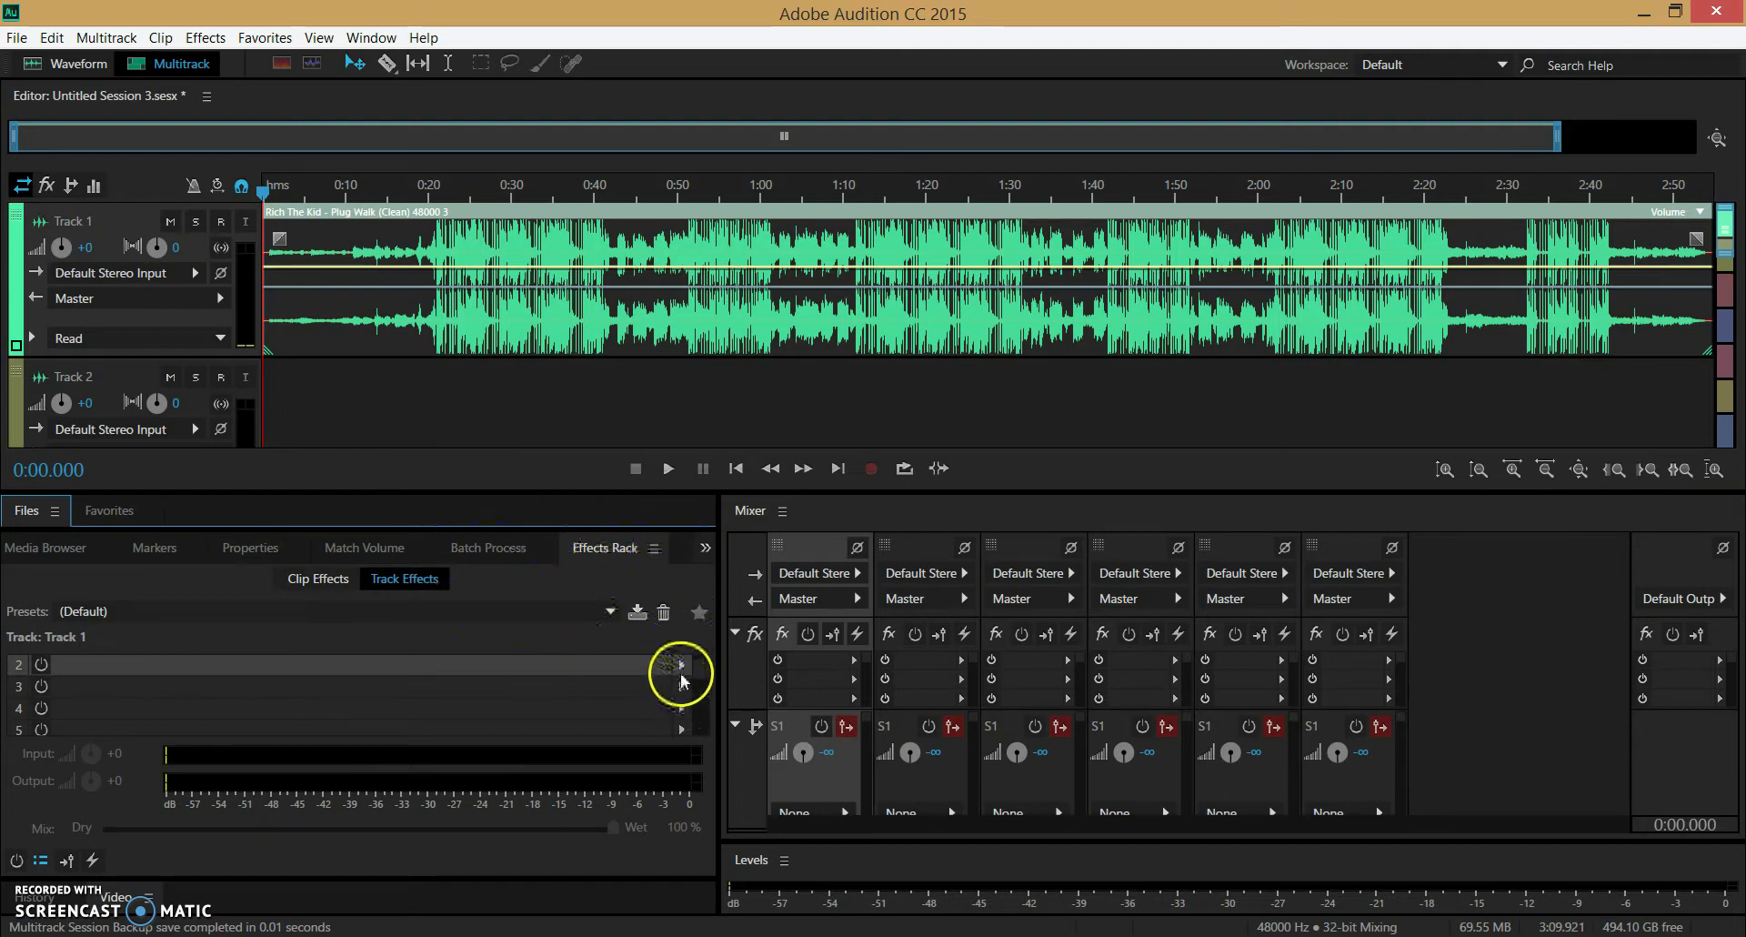
pyautogui.moveTo(607, 278)
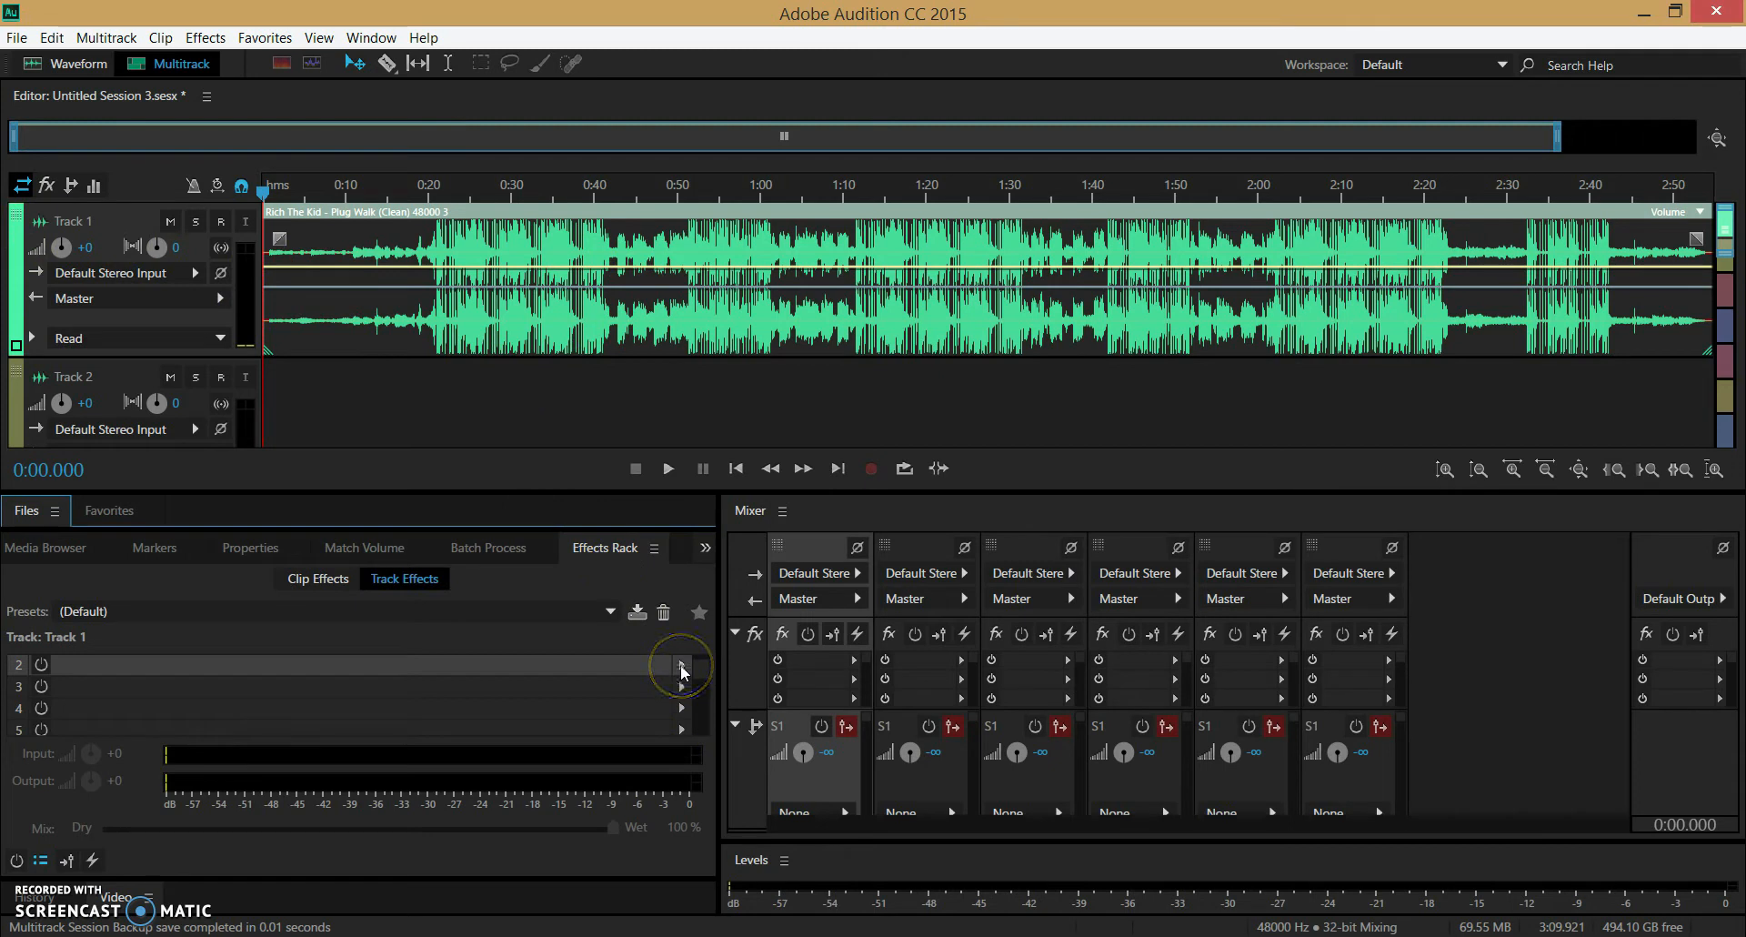
pyautogui.click(680, 664)
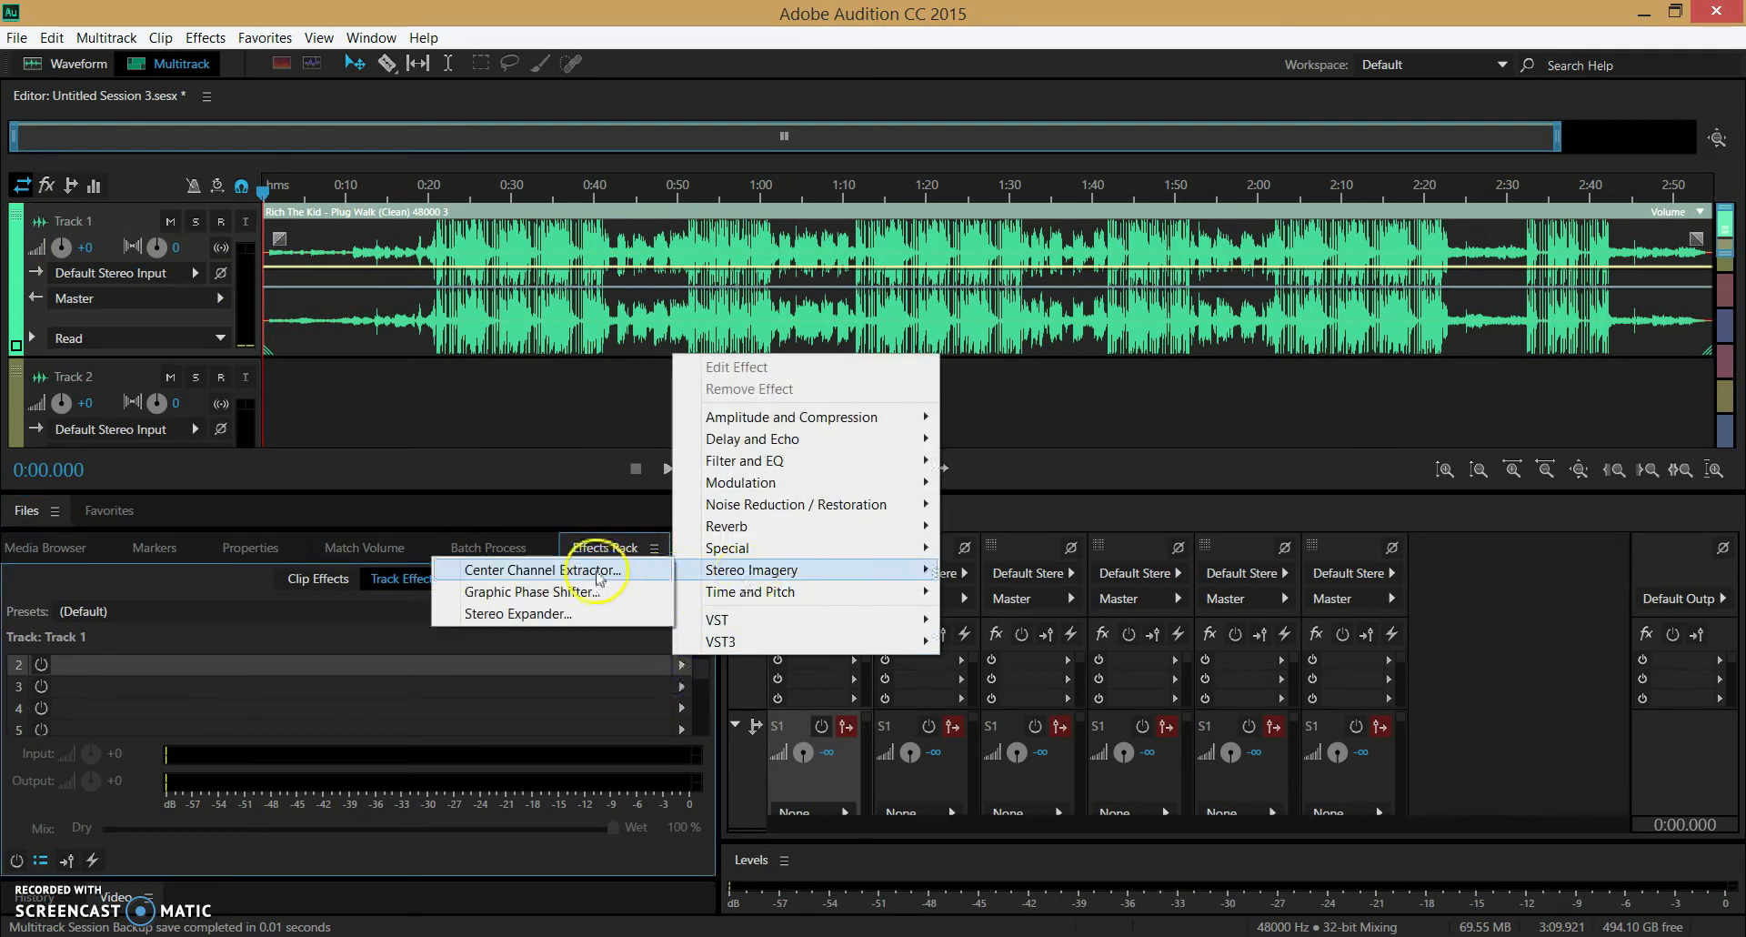
pyautogui.click(544, 570)
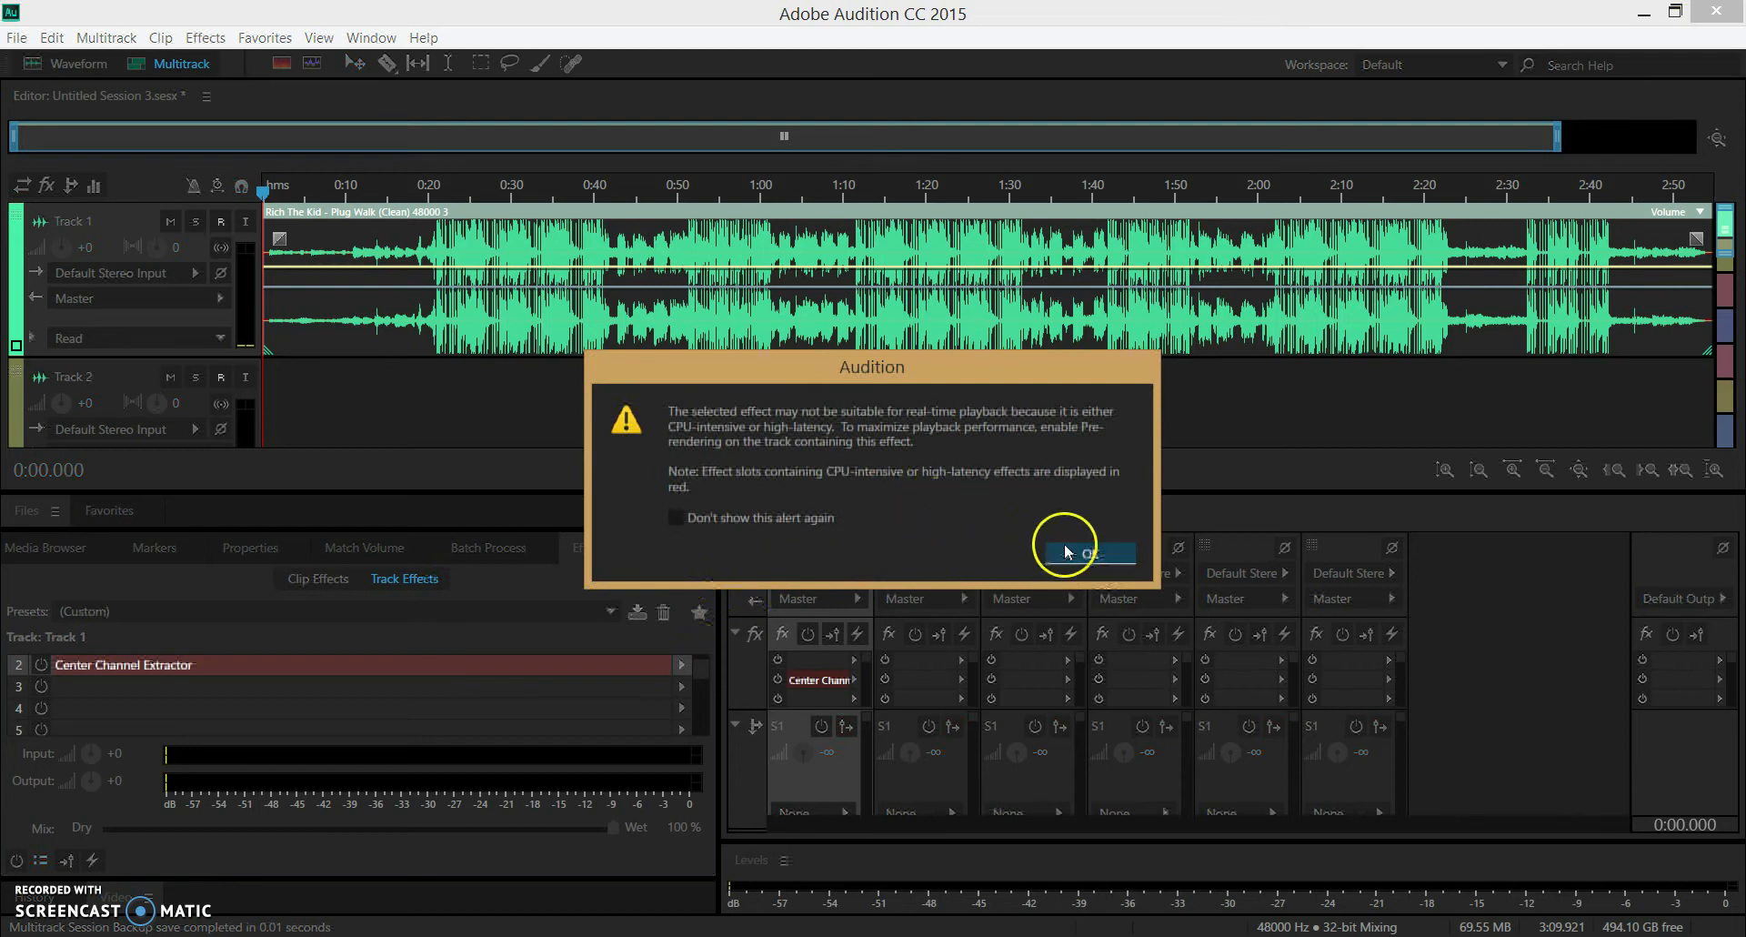
pyautogui.click(1086, 554)
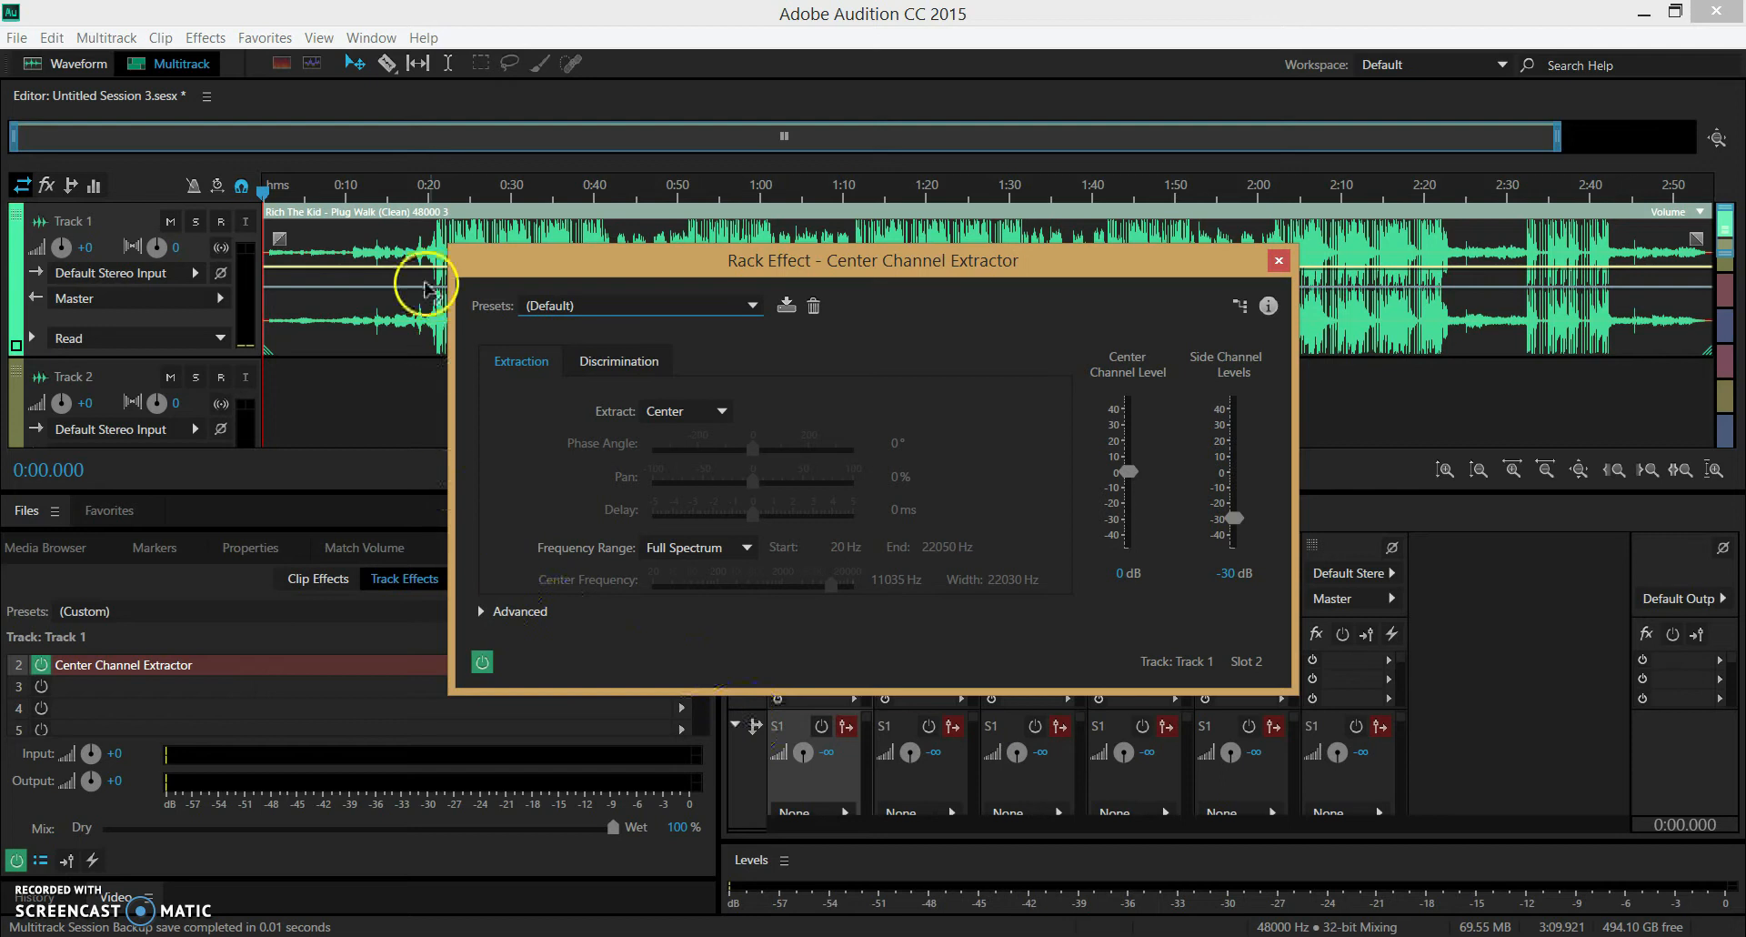
# - Choose Boost Center Channel Bass from the Center Channel Extractor's Presets list
pyautogui.click(753, 305)
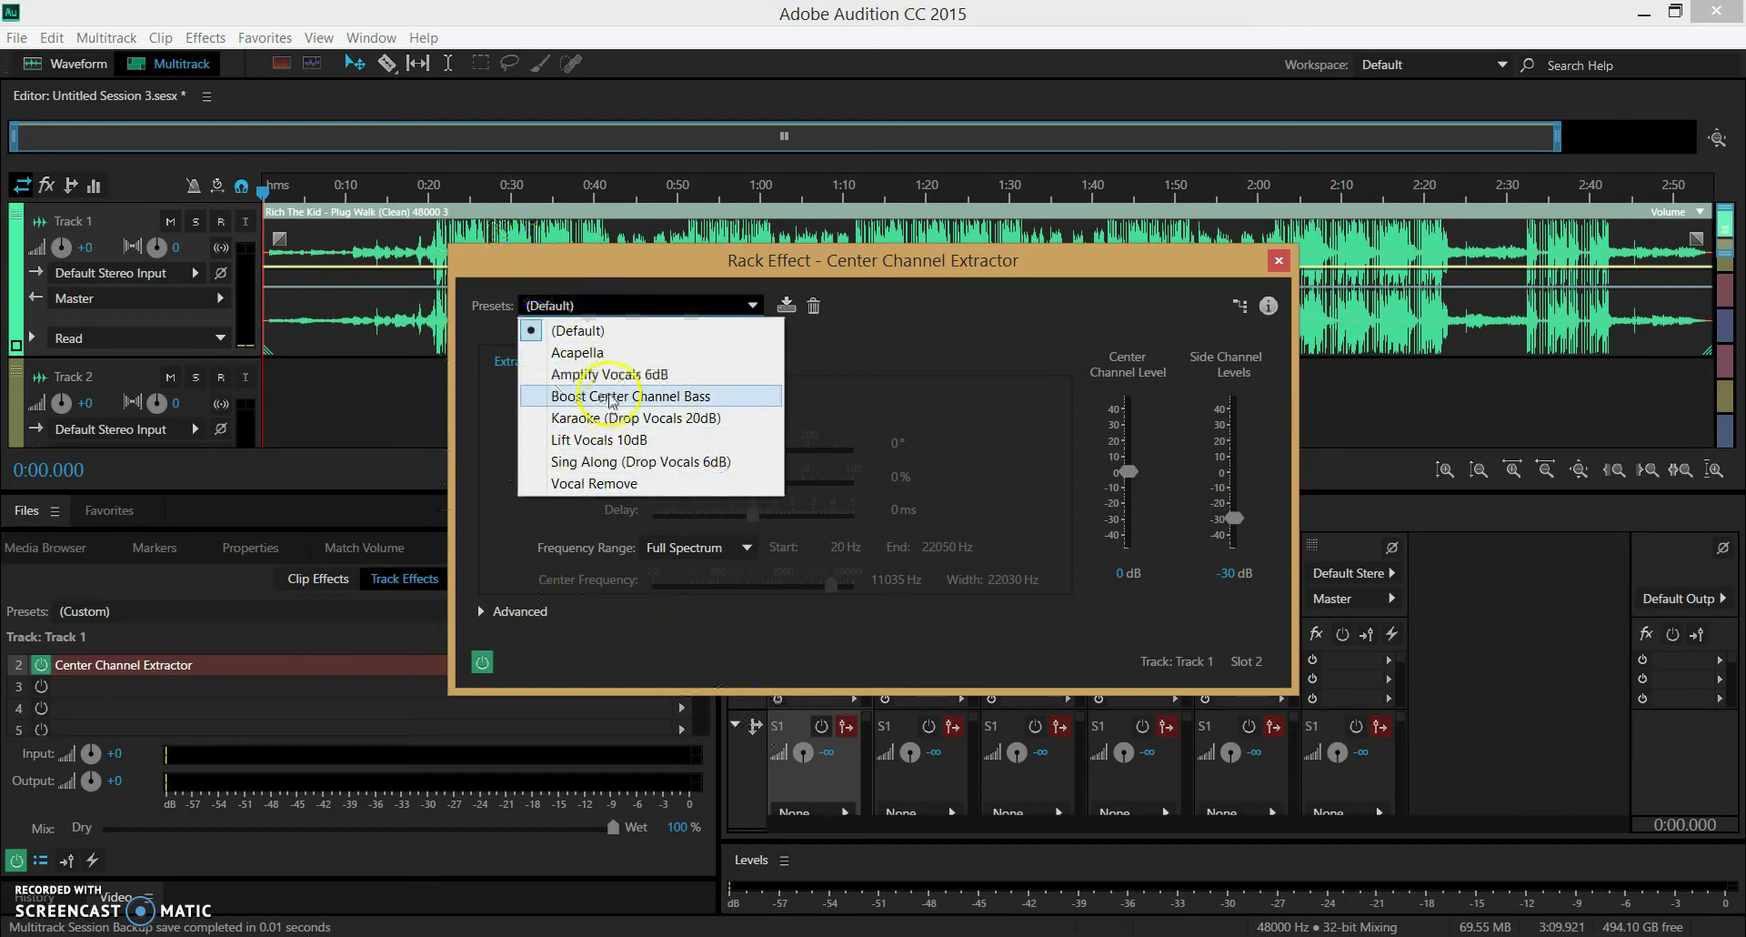
pyautogui.click(629, 395)
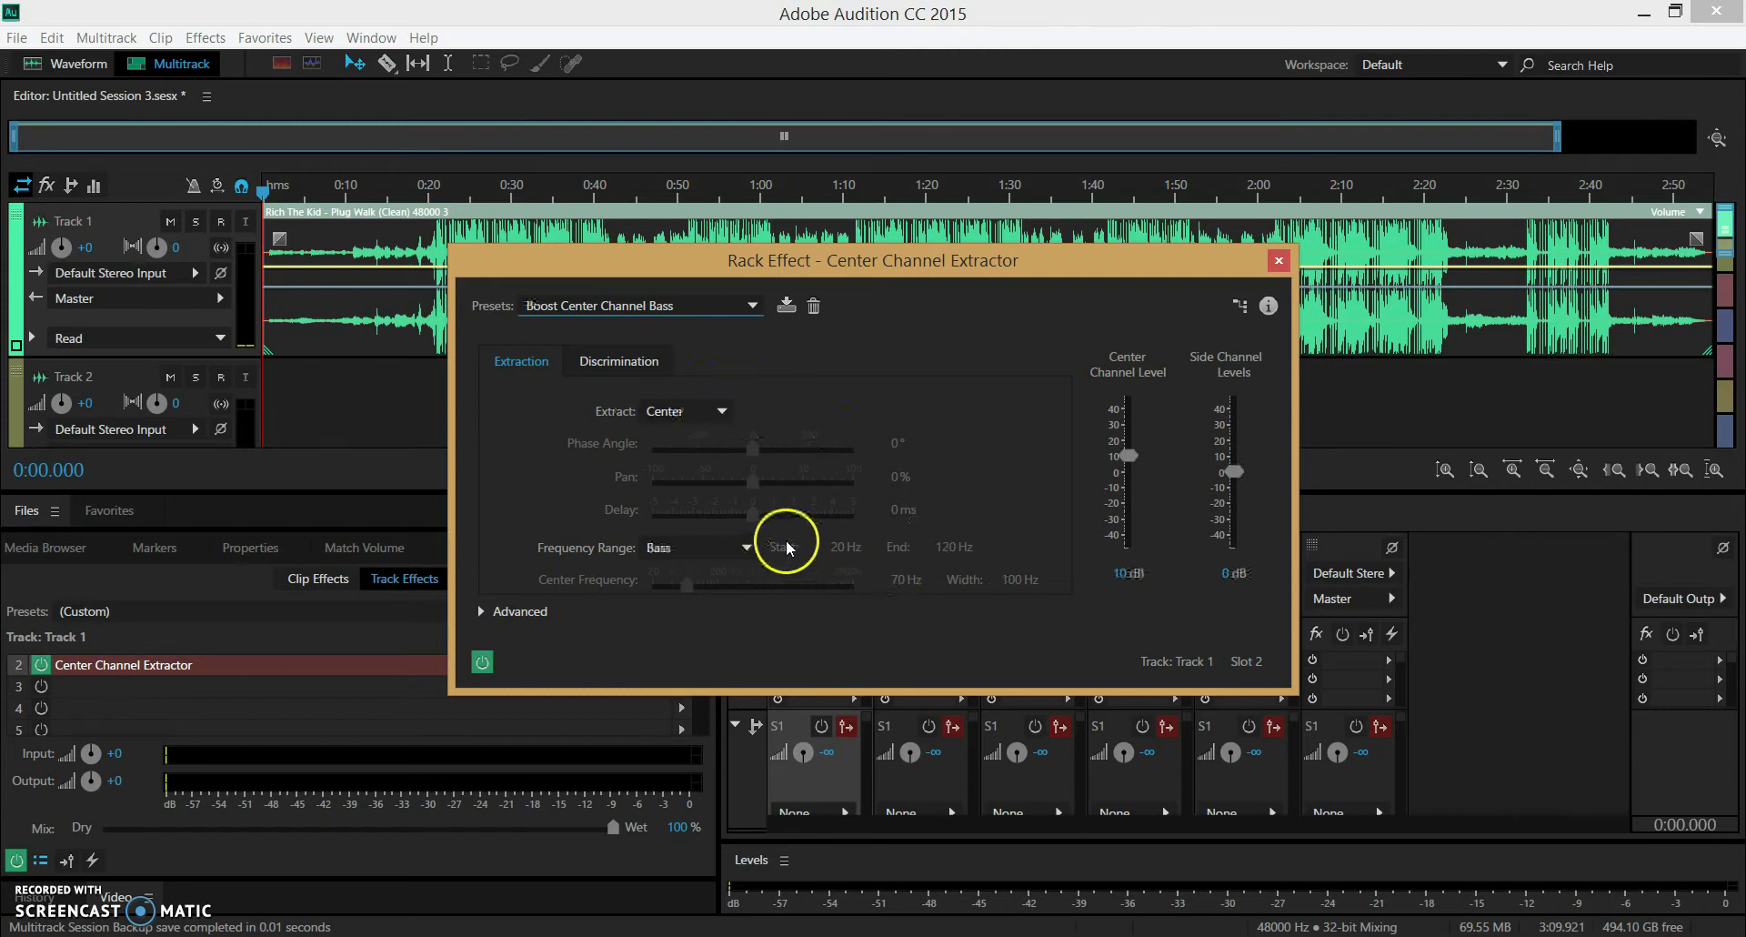
pyautogui.moveTo(691, 484)
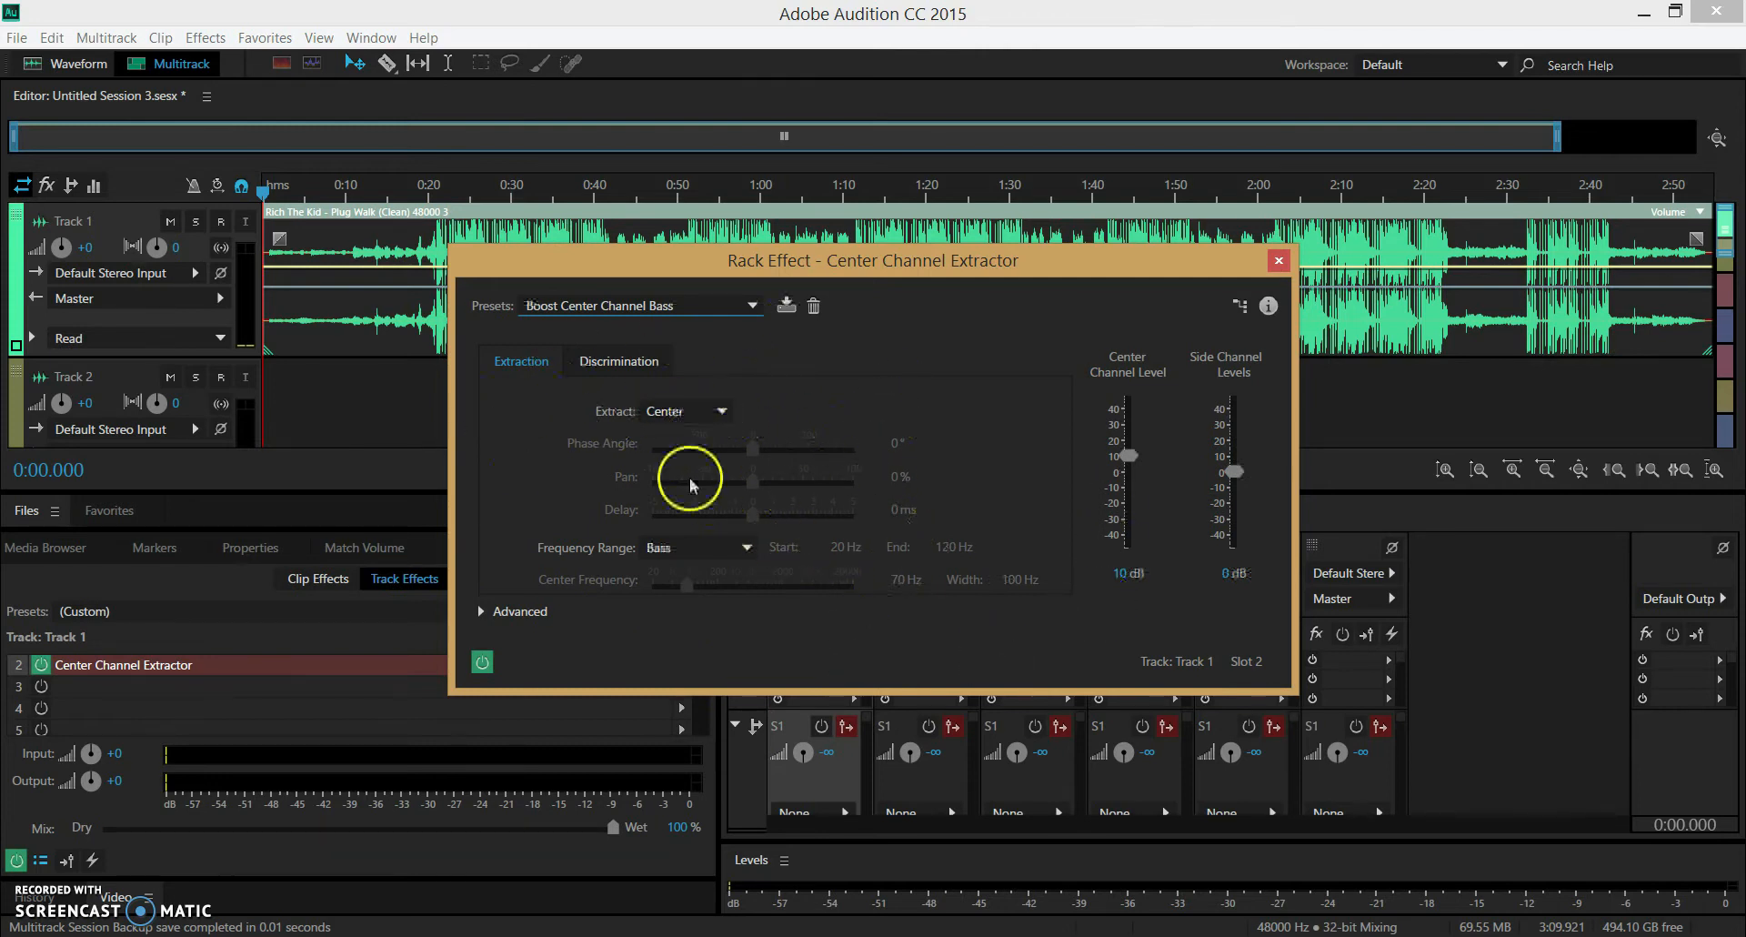
pyautogui.moveTo(752, 587)
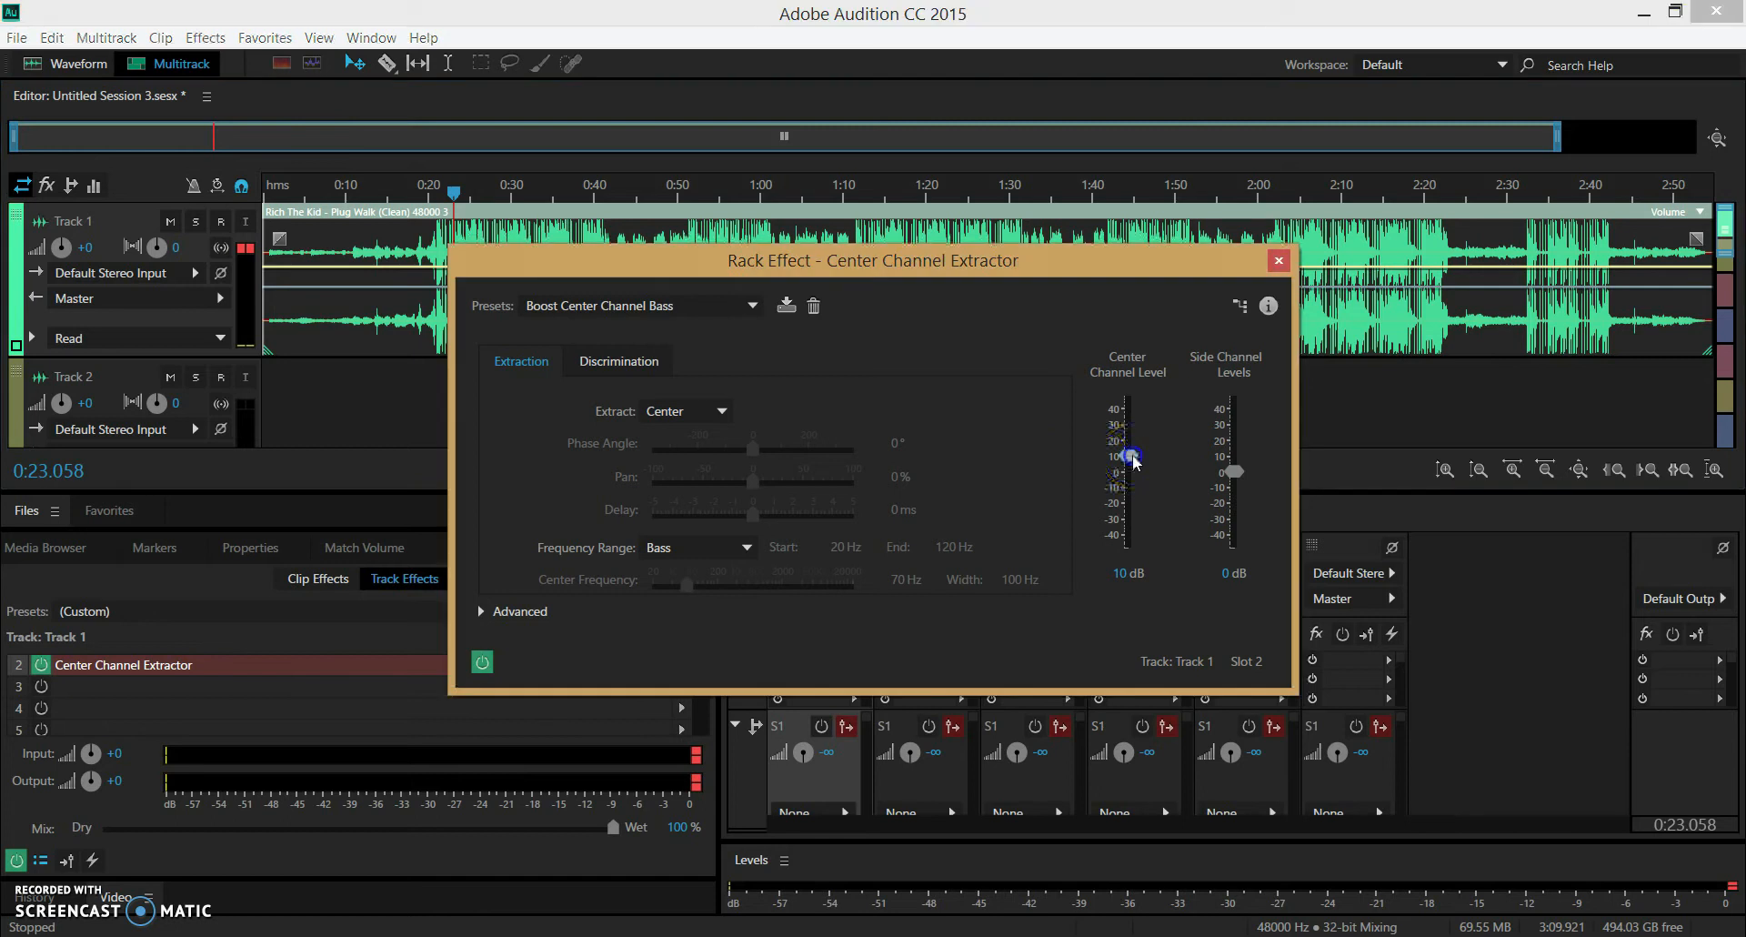
# - Bring the Center Channel Level slider from 10 dB down to -1.5 dB
pyautogui.moveTo(1127, 457); pyautogui.dragTo(1128, 430)
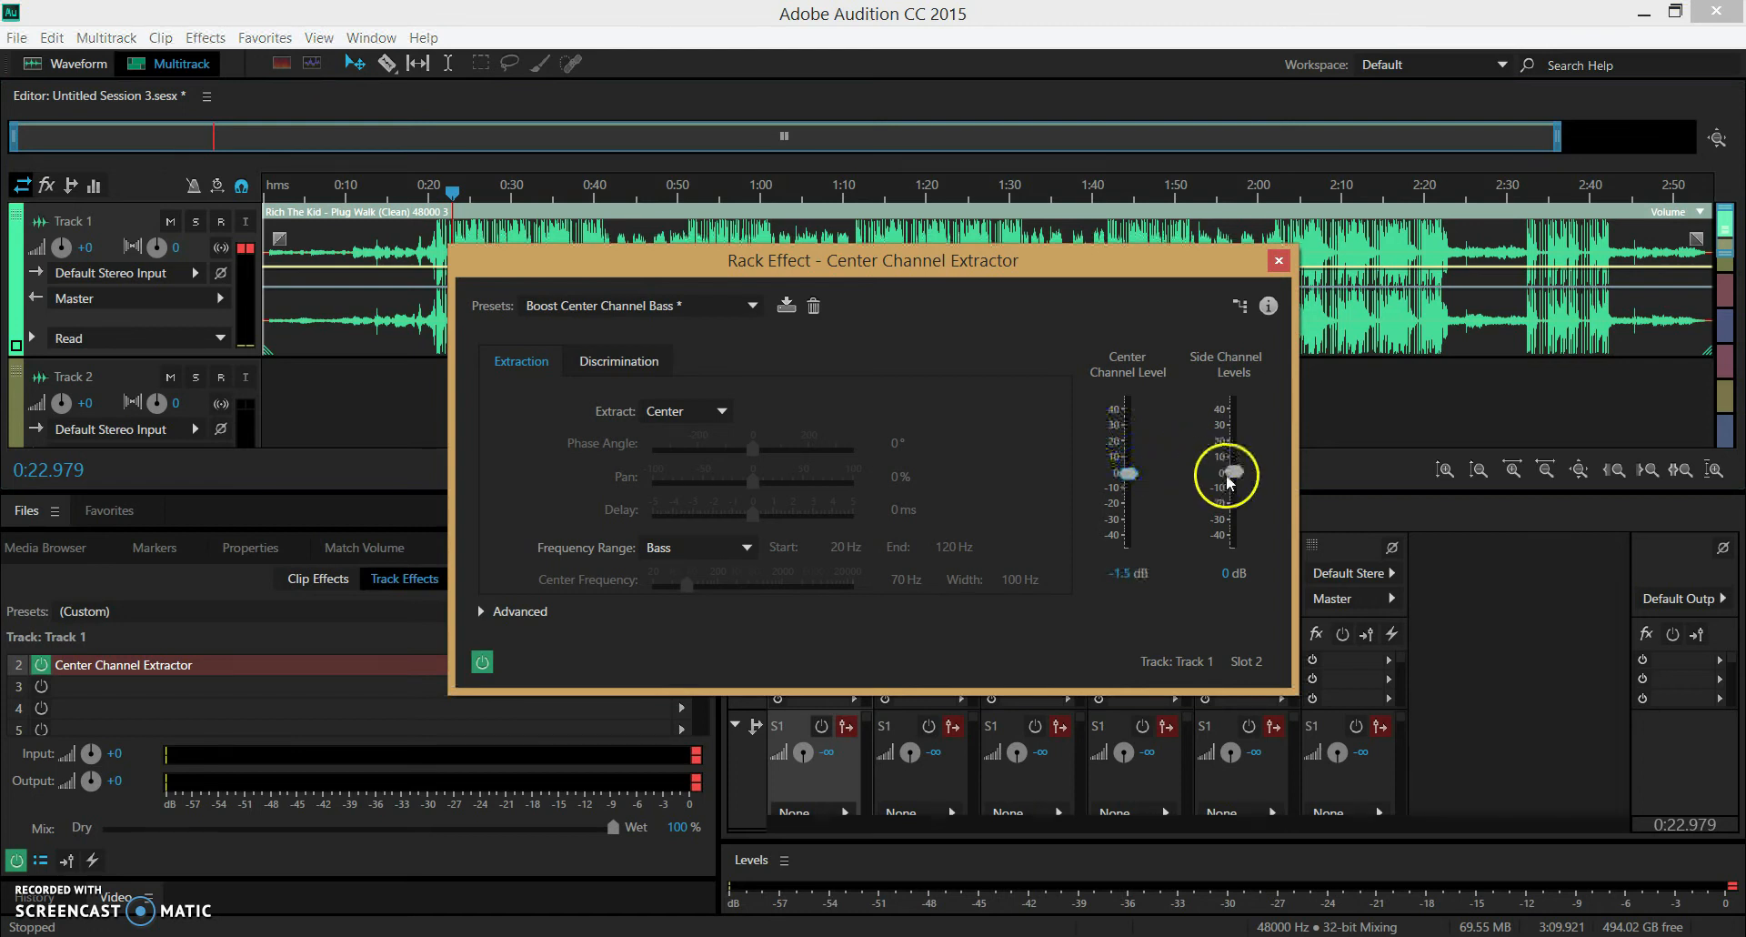
# - Tune Side Channel Levels to -1.7 dB and Center Channel Level to 1.9 dB
pyautogui.moveTo(1226, 475); pyautogui.dragTo(1231, 462)
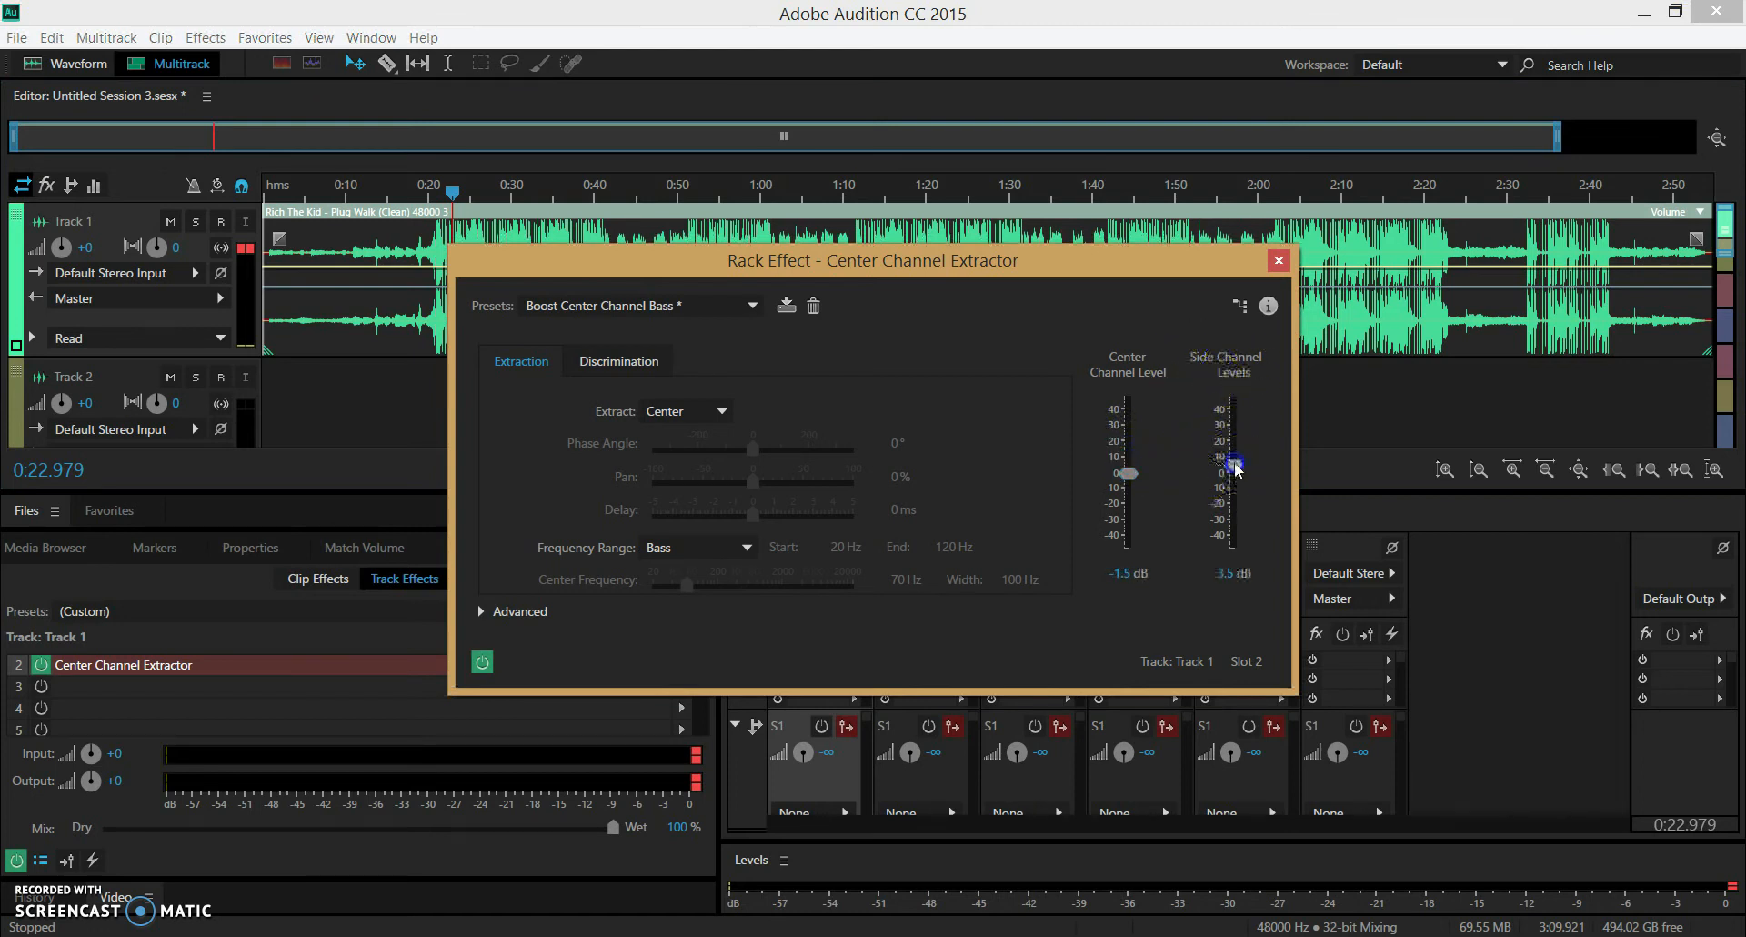
pyautogui.moveTo(1234, 462); pyautogui.dragTo(1234, 423)
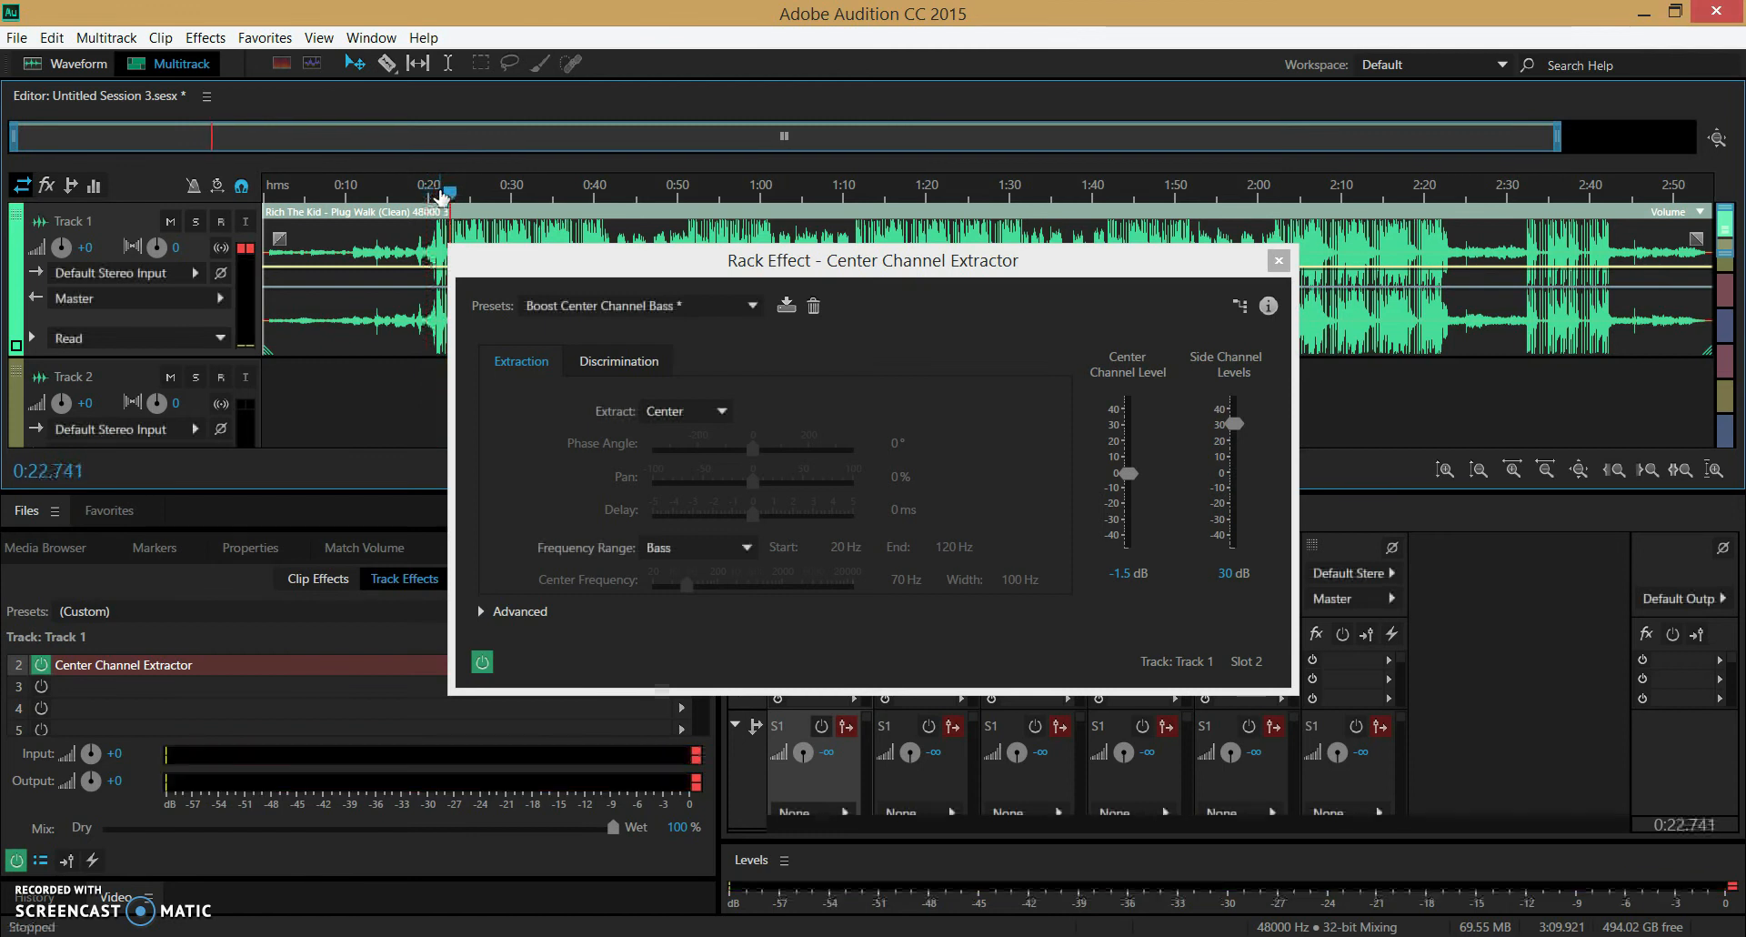
pyautogui.moveTo(1232, 423); pyautogui.dragTo(1232, 471)
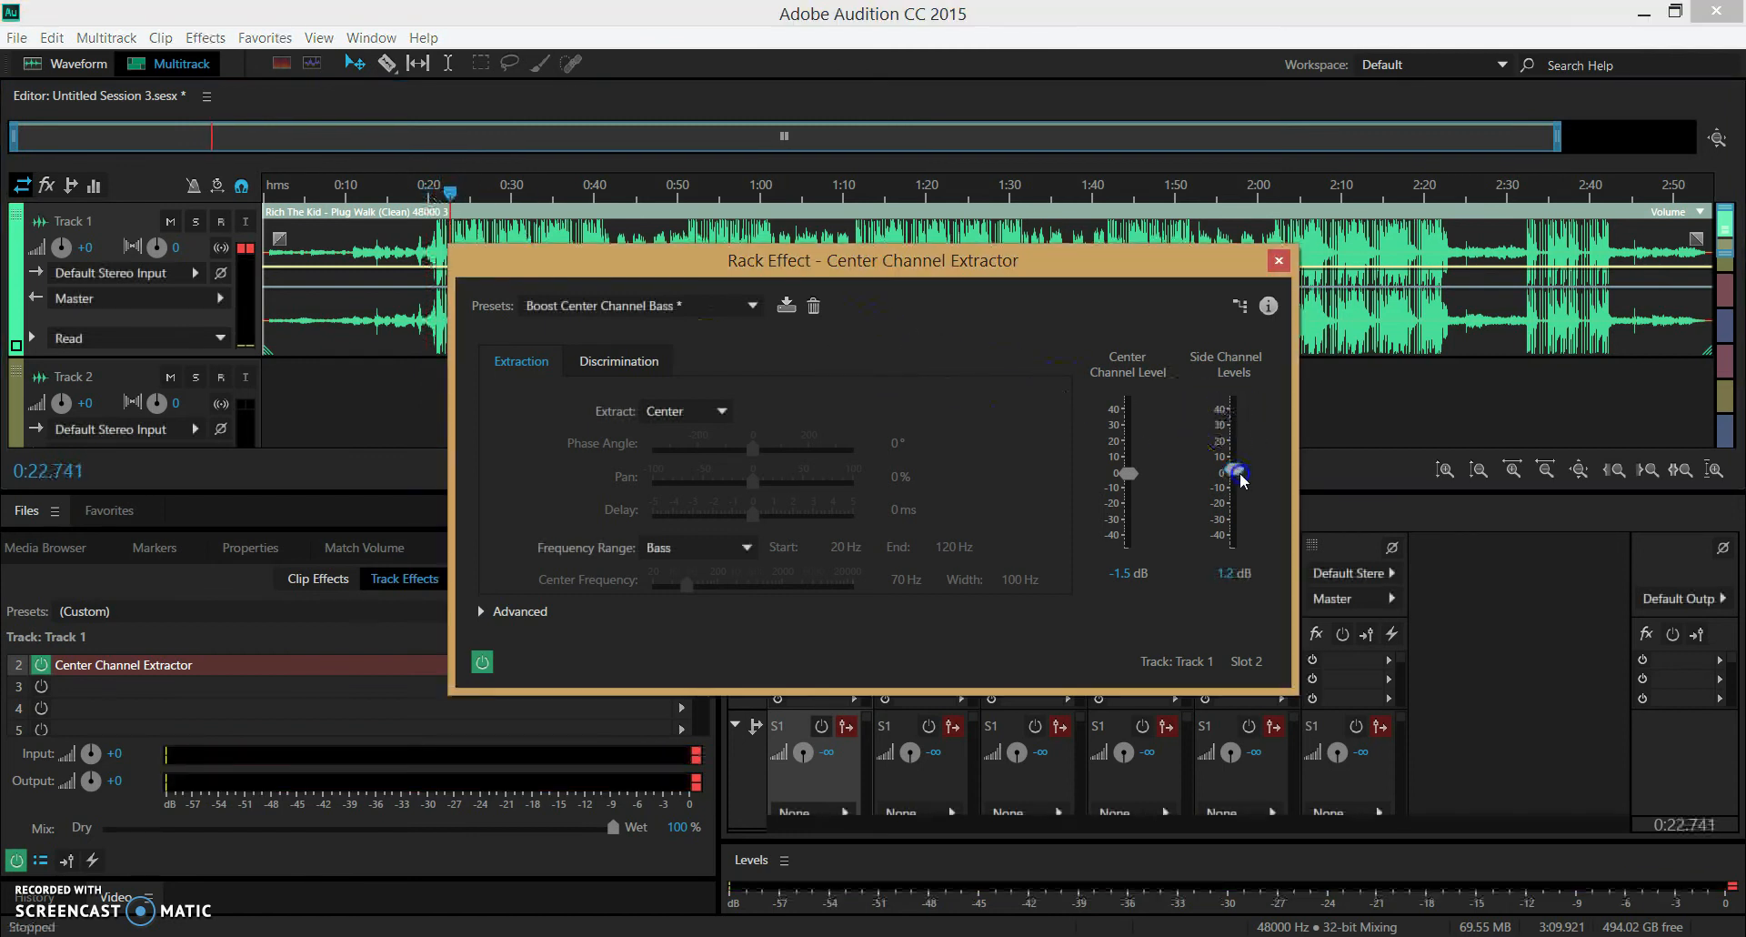
pyautogui.moveTo(1235, 472); pyautogui.dragTo(1235, 474)
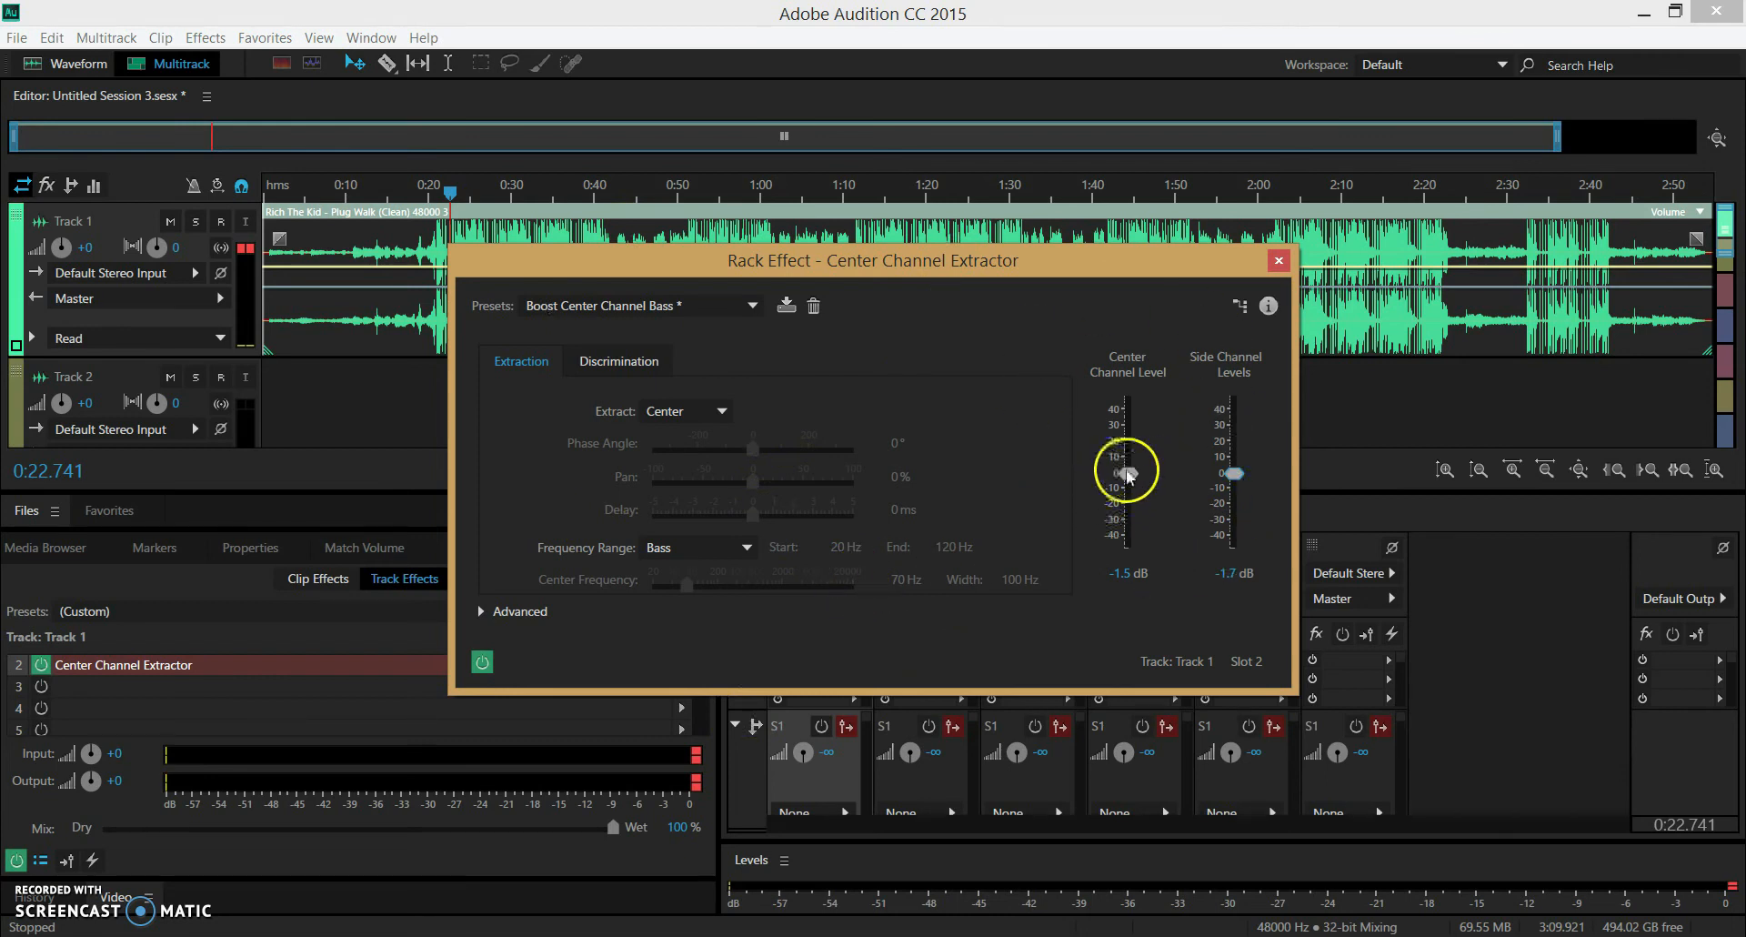
pyautogui.moveTo(1126, 473); pyautogui.dragTo(1125, 466)
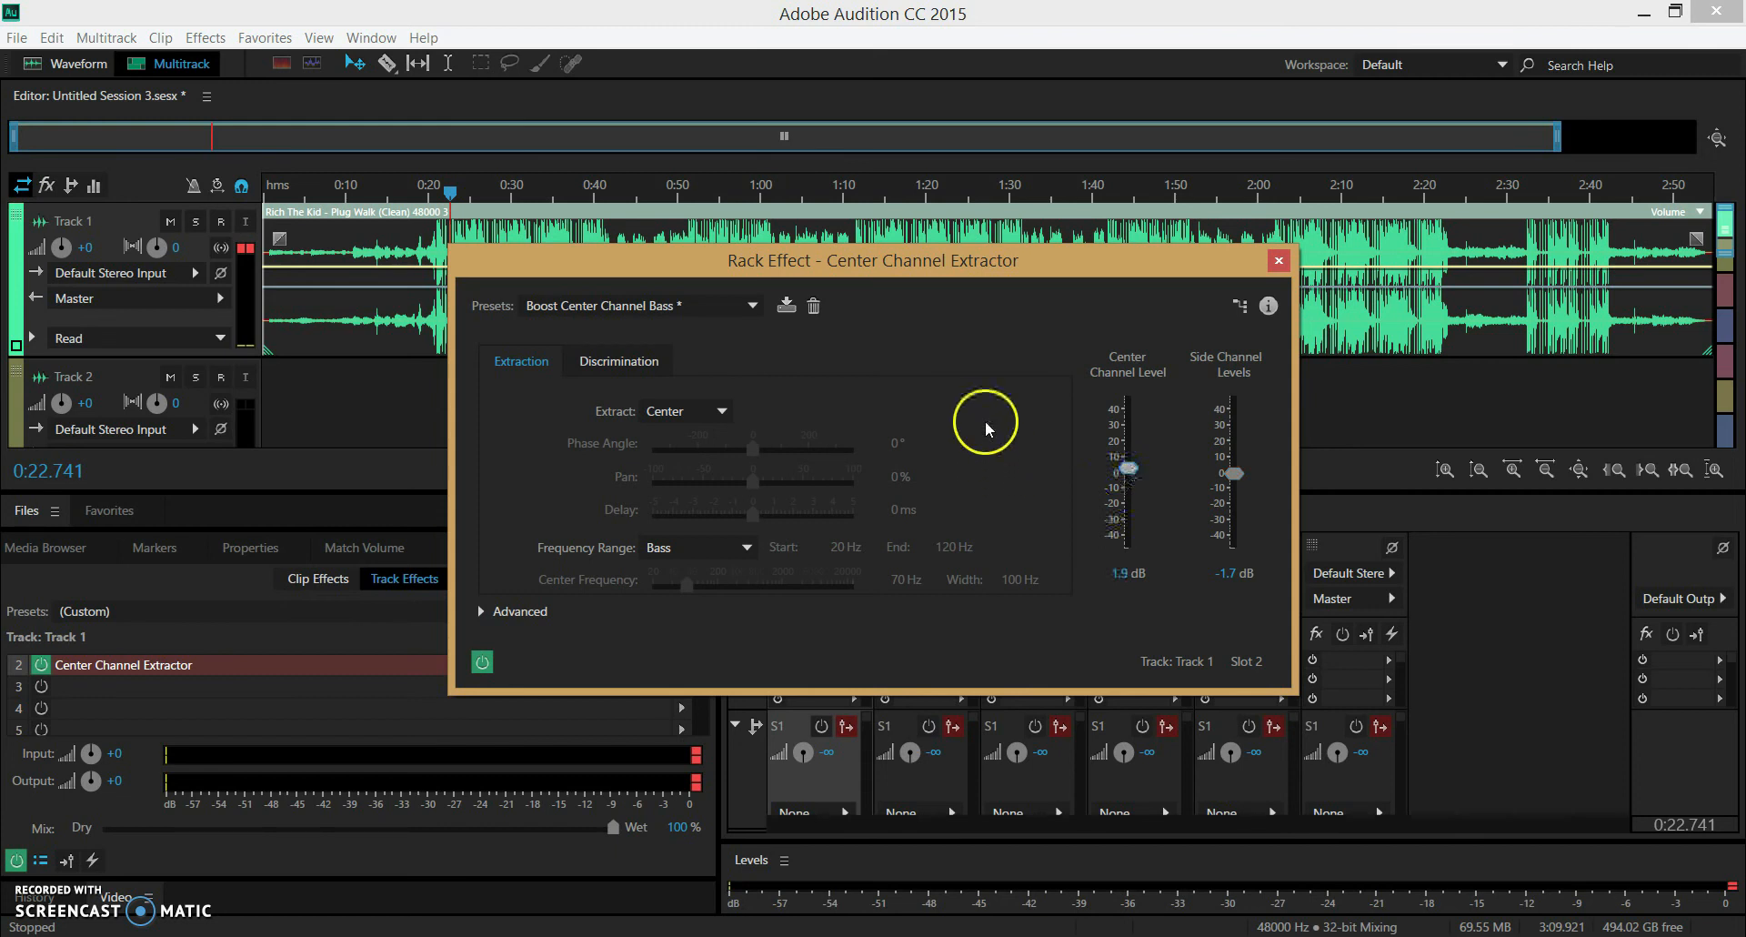
pyautogui.moveTo(1025, 346)
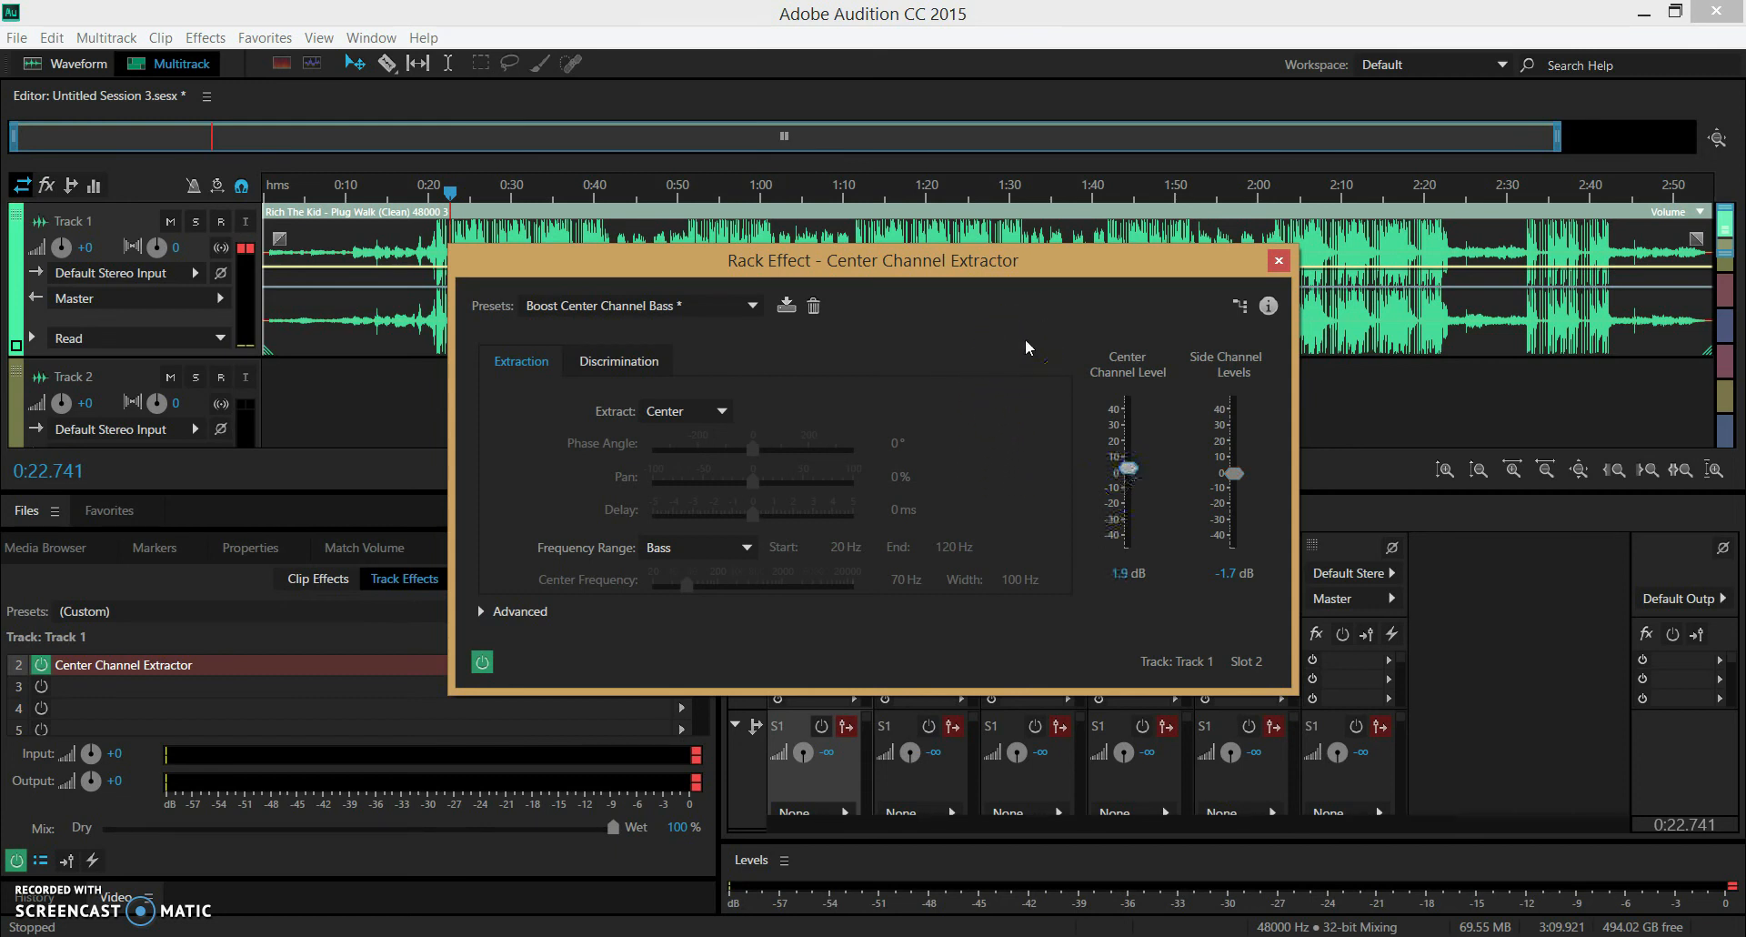